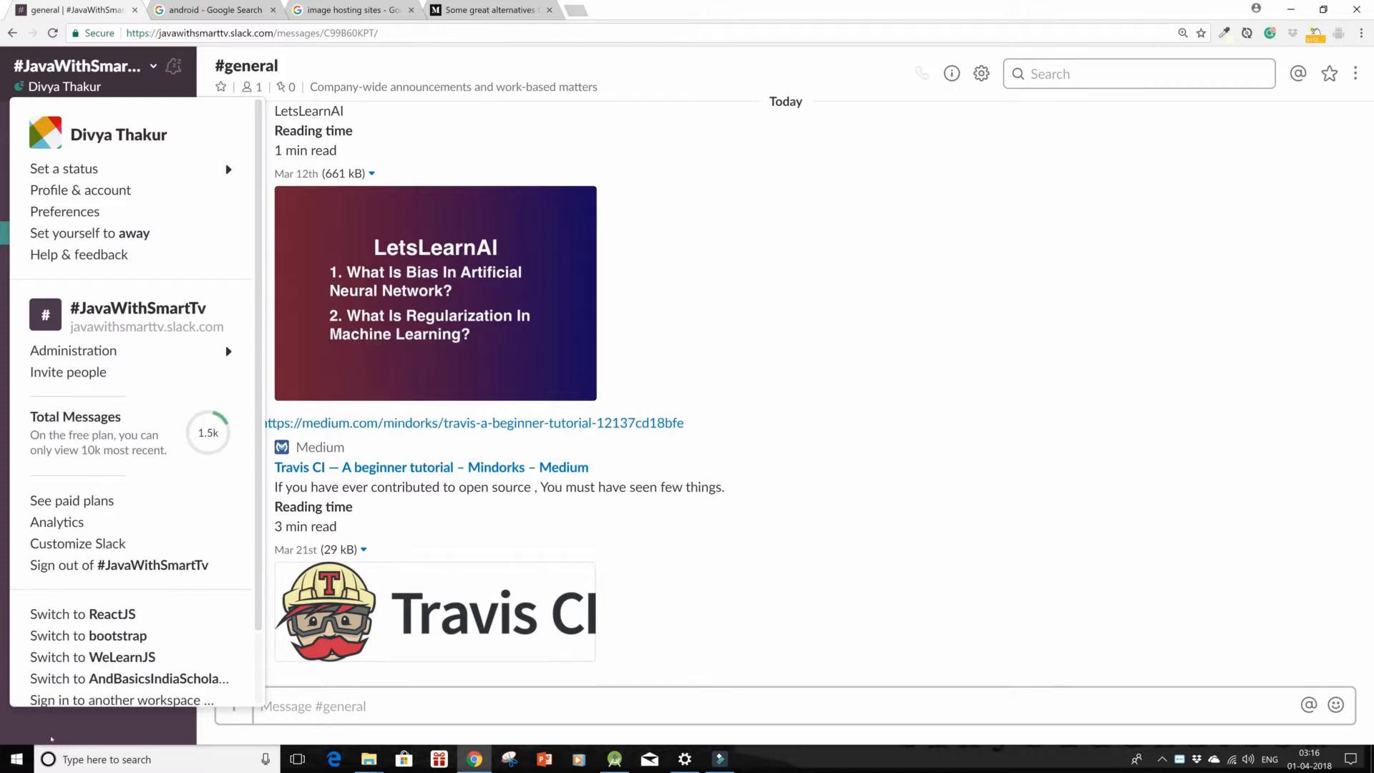
- Dismiss the workspace menu and return to Slack with the Oreo image URL copied
click(77, 68)
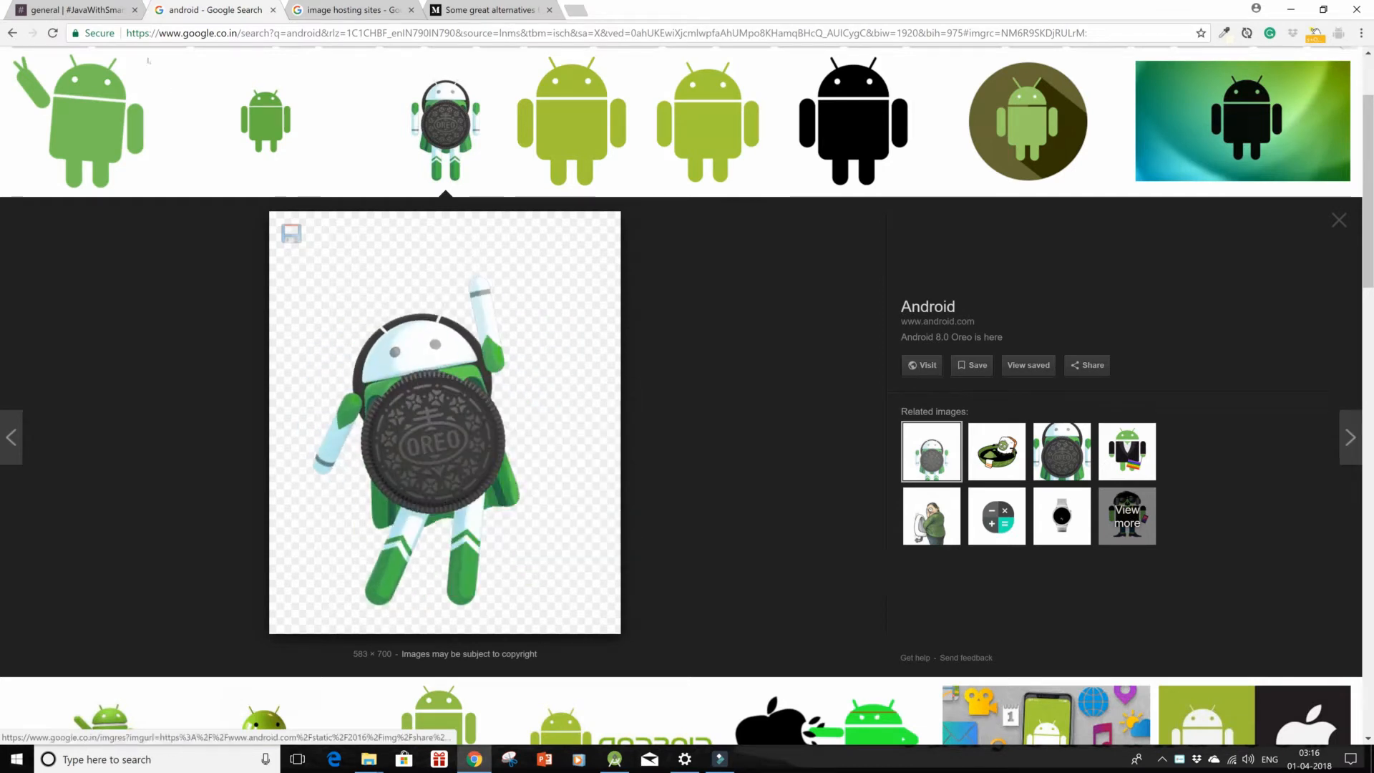
click(75, 10)
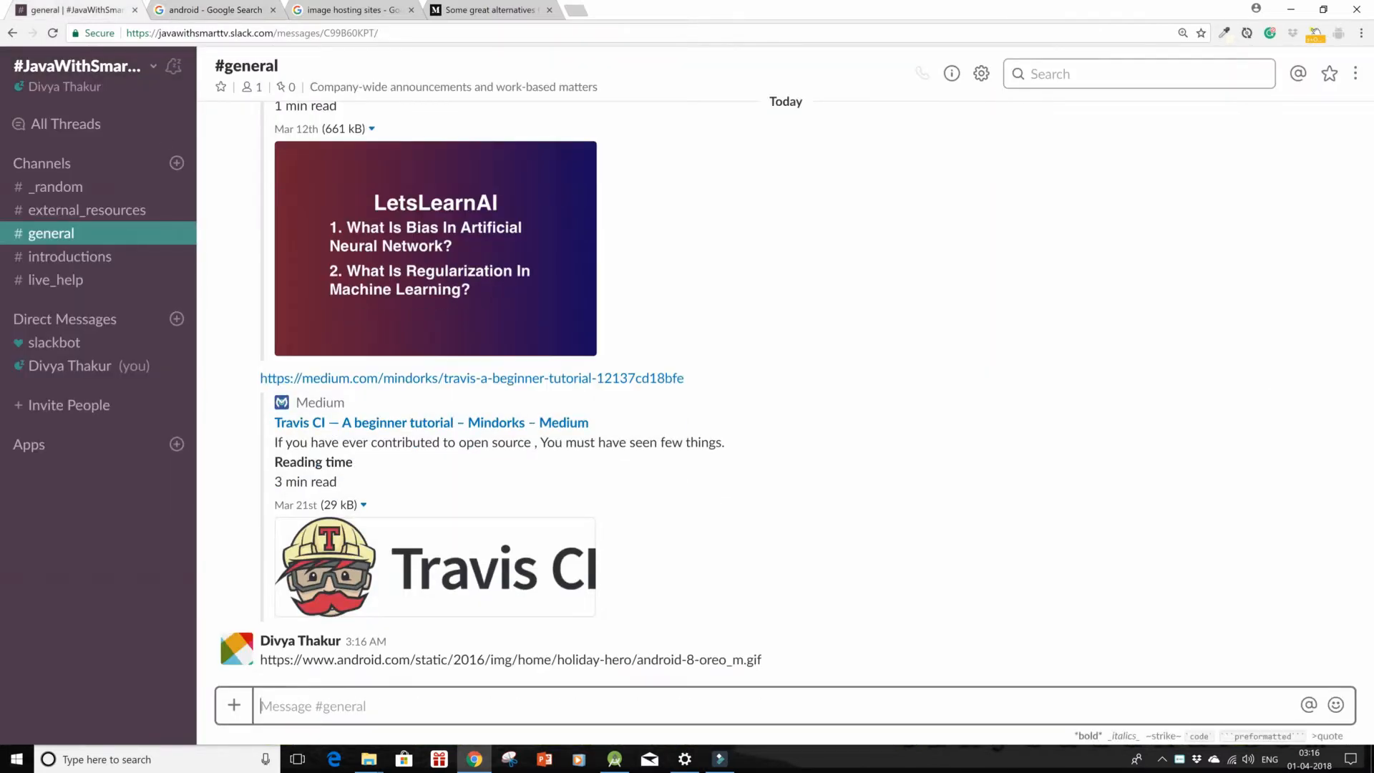
- Scroll #general down to the Oreo image message and its unfurled preview
scroll(down, 3)
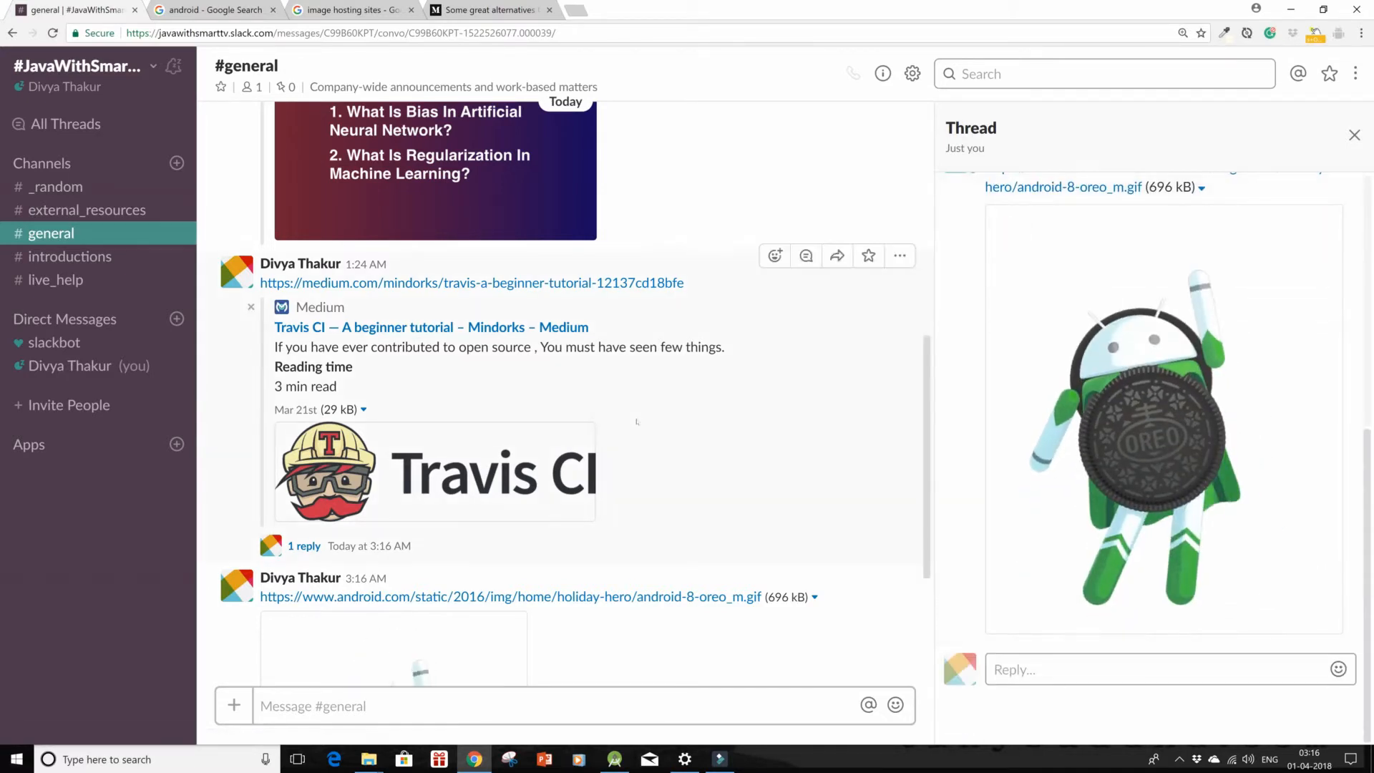
scroll(down, 3)
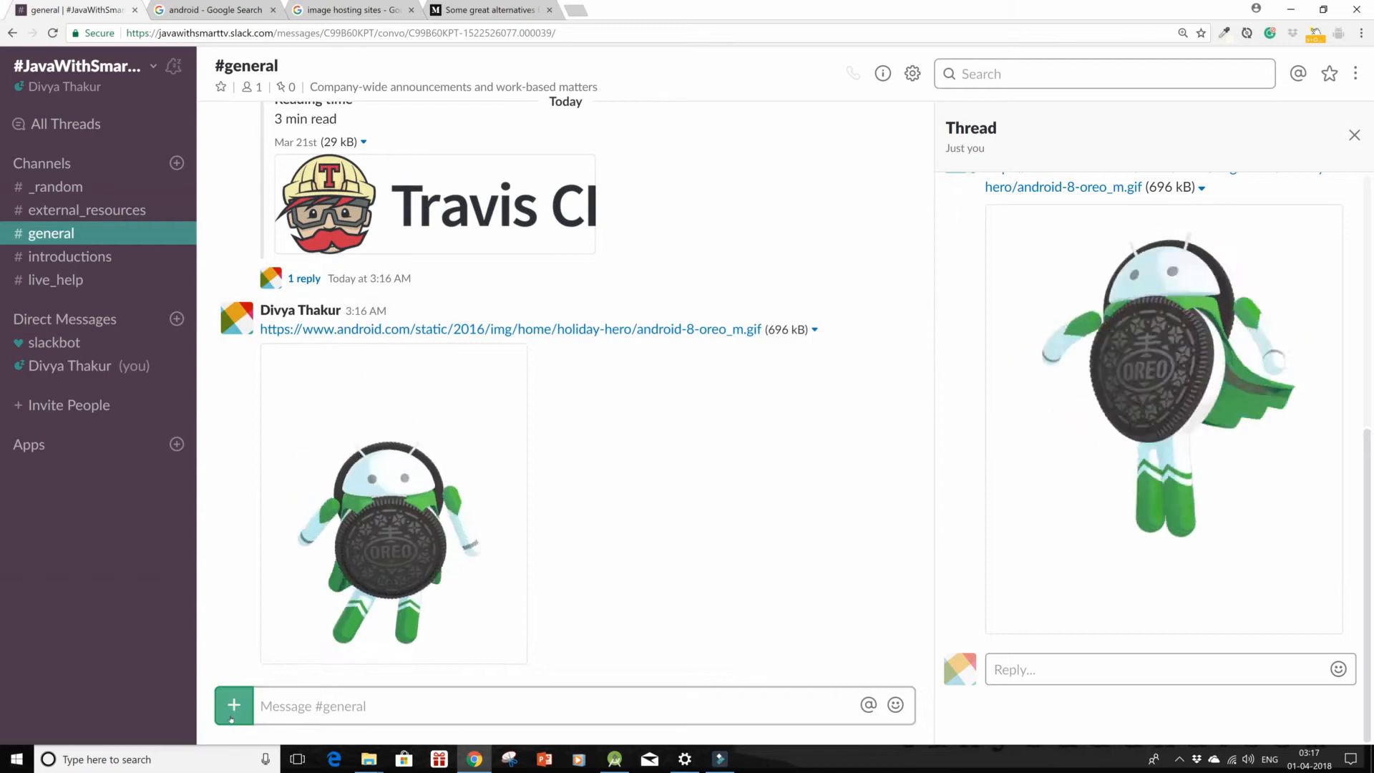
- Upload 0_Uber_Crashing.PNG from the computer and post it in #general
click(233, 705)
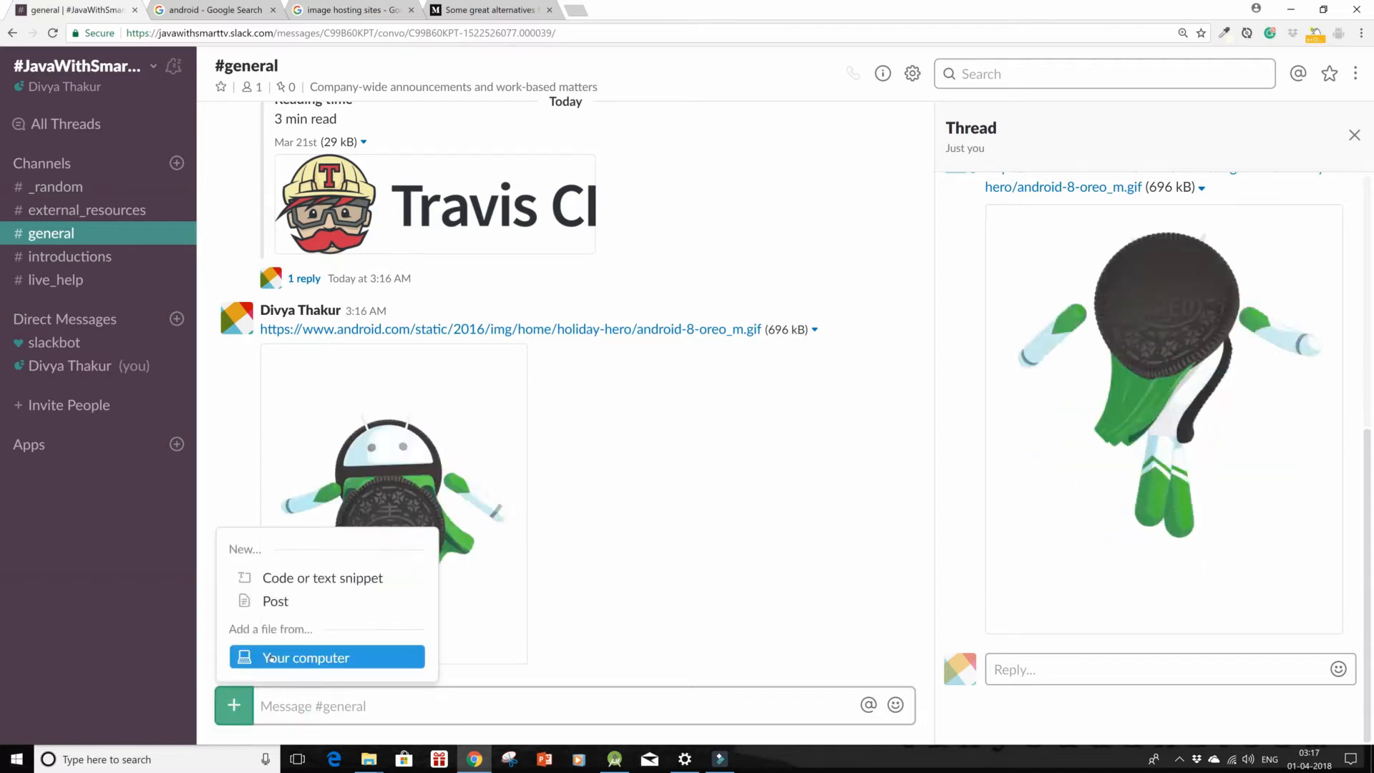
click(305, 657)
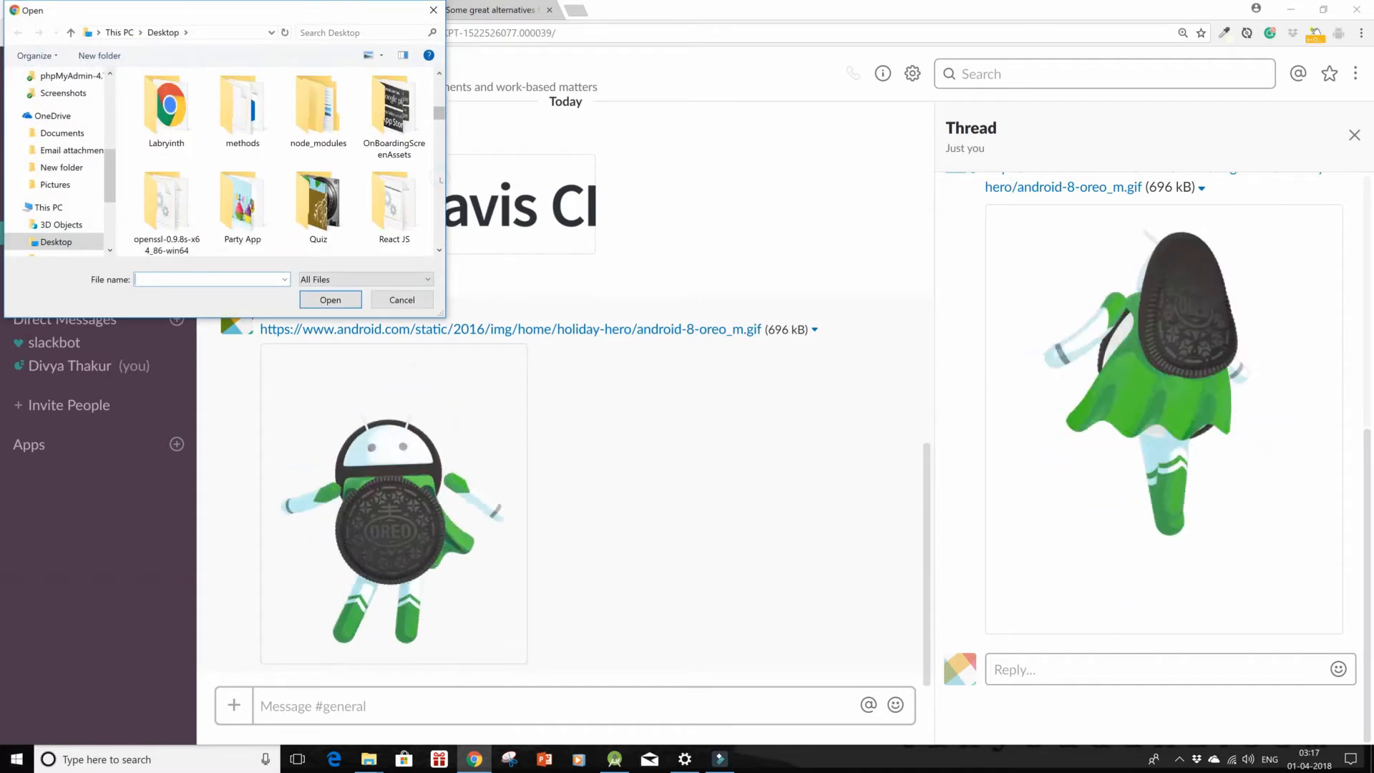
scroll(down, 3)
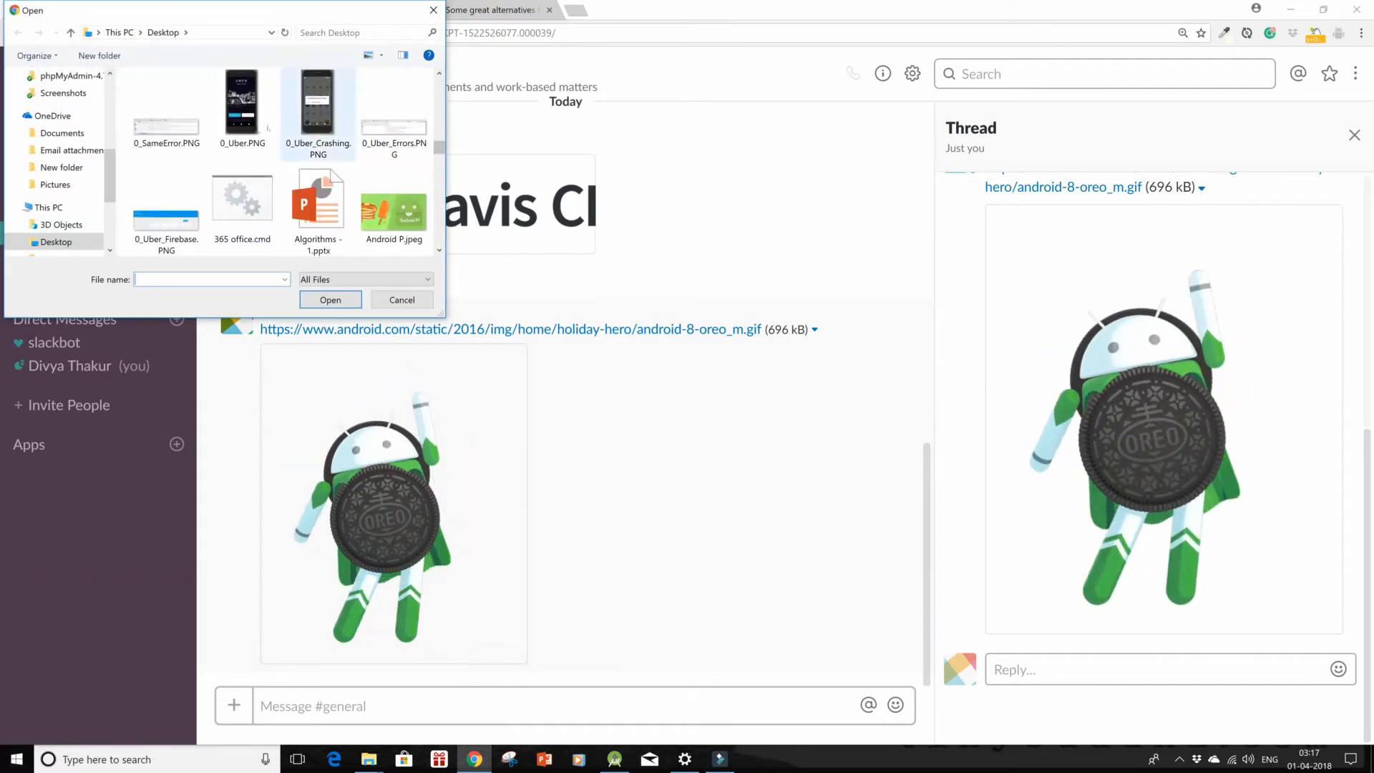
click(317, 100)
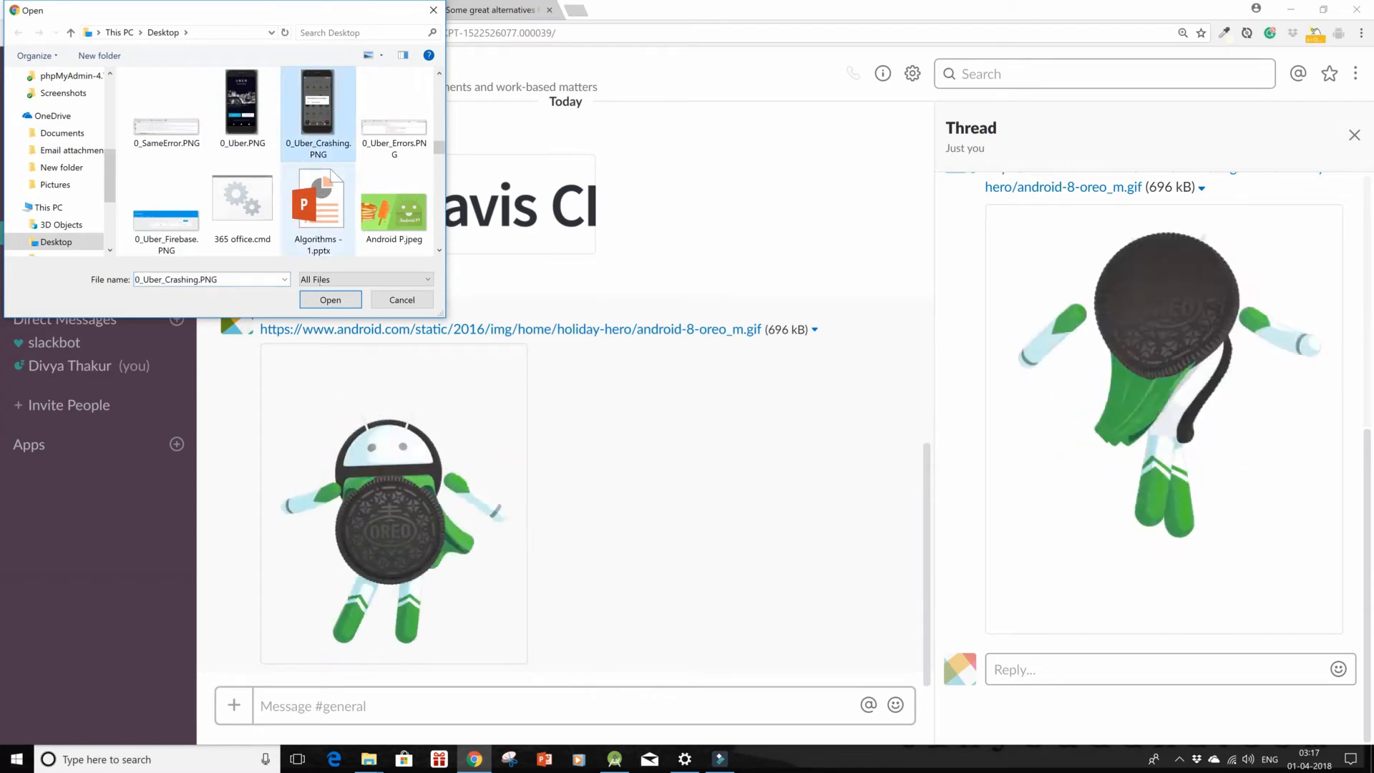
click(331, 299)
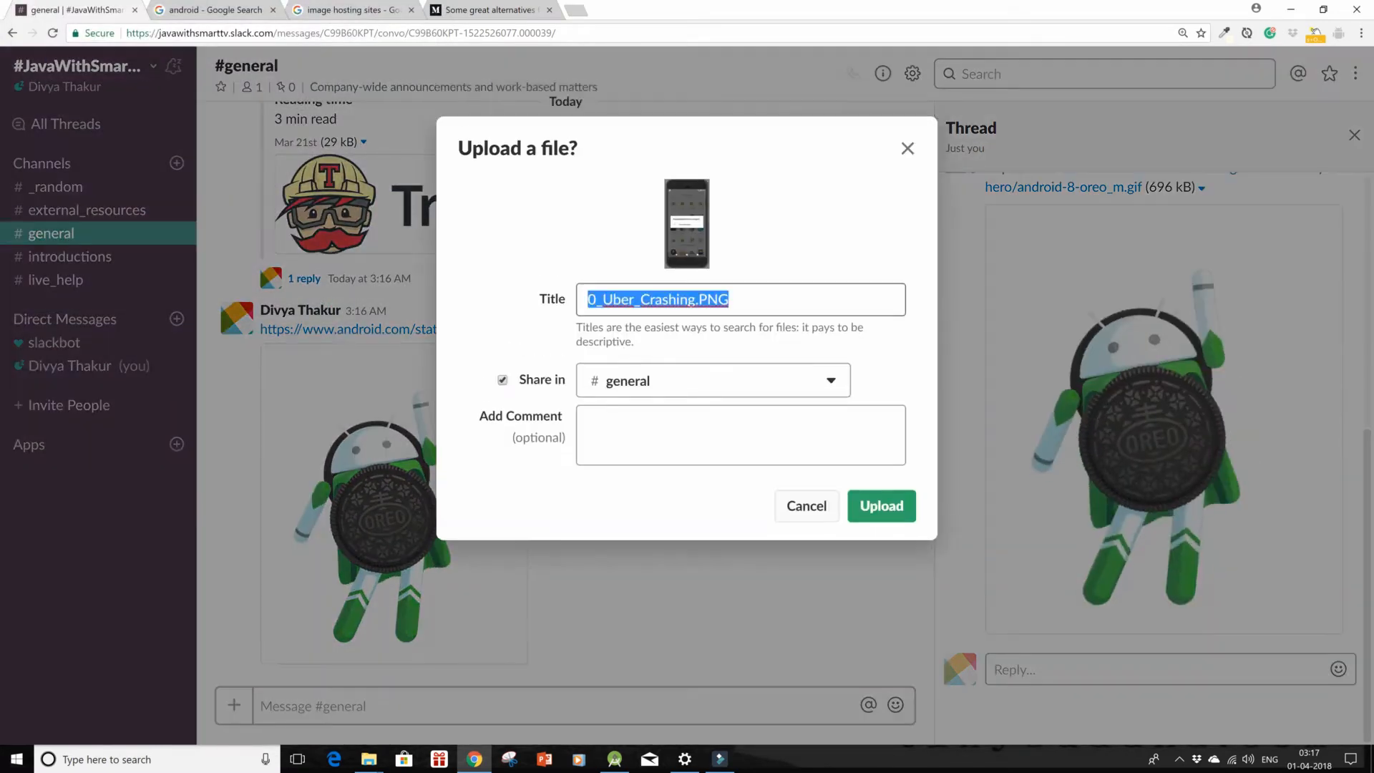
click(880, 505)
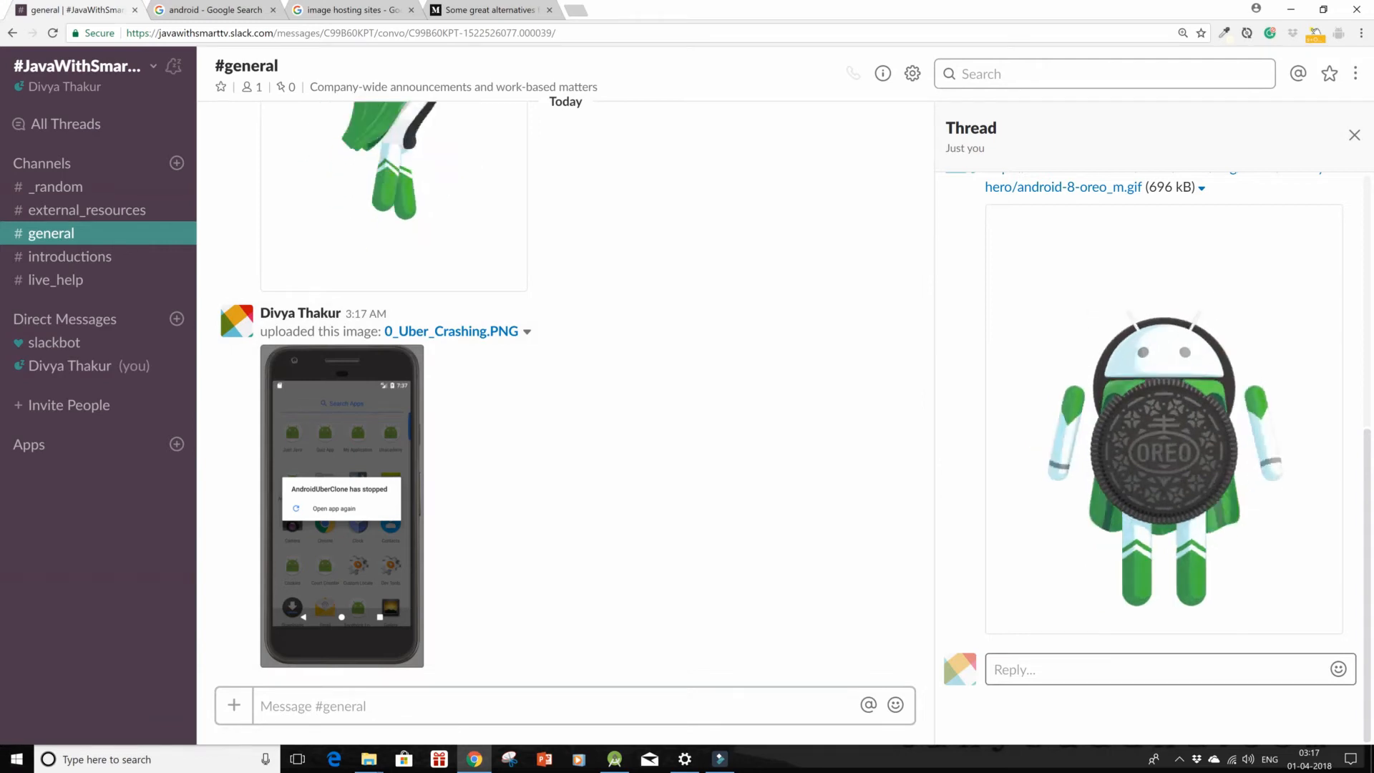
- Leave the thread reply box and switch to the 'android - Google Search' browser tab
click(1139, 669)
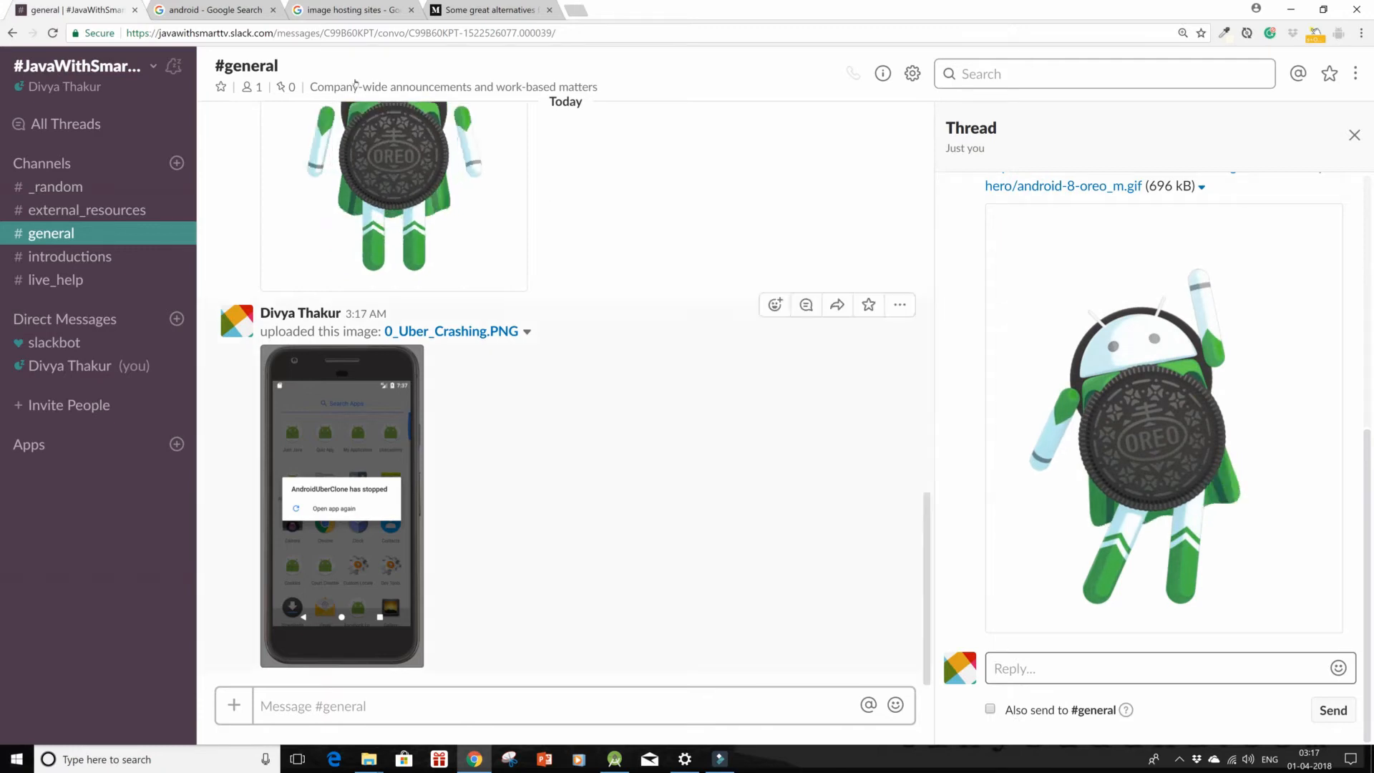
click(210, 10)
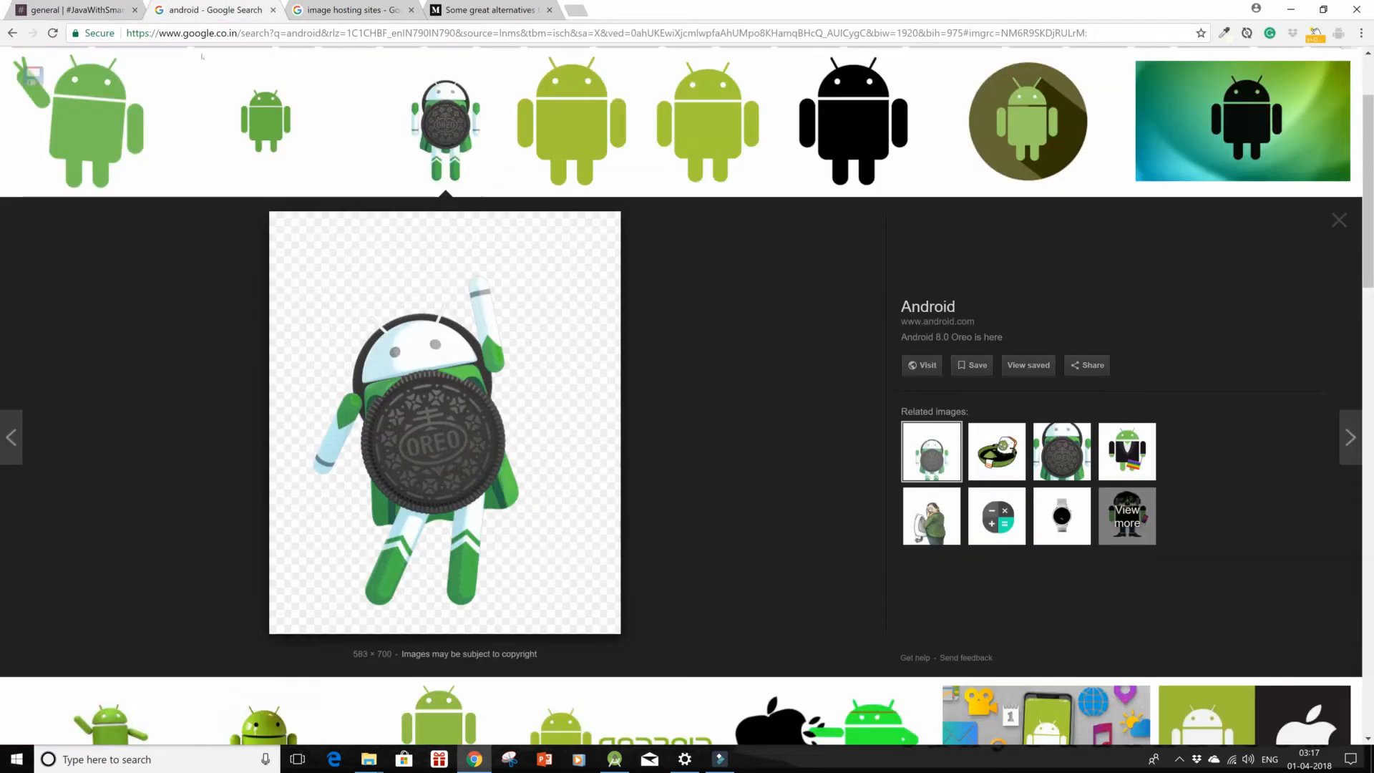
- From the 'image hosting sites' results, open 'Imgur: The magic of the Internet'
click(351, 10)
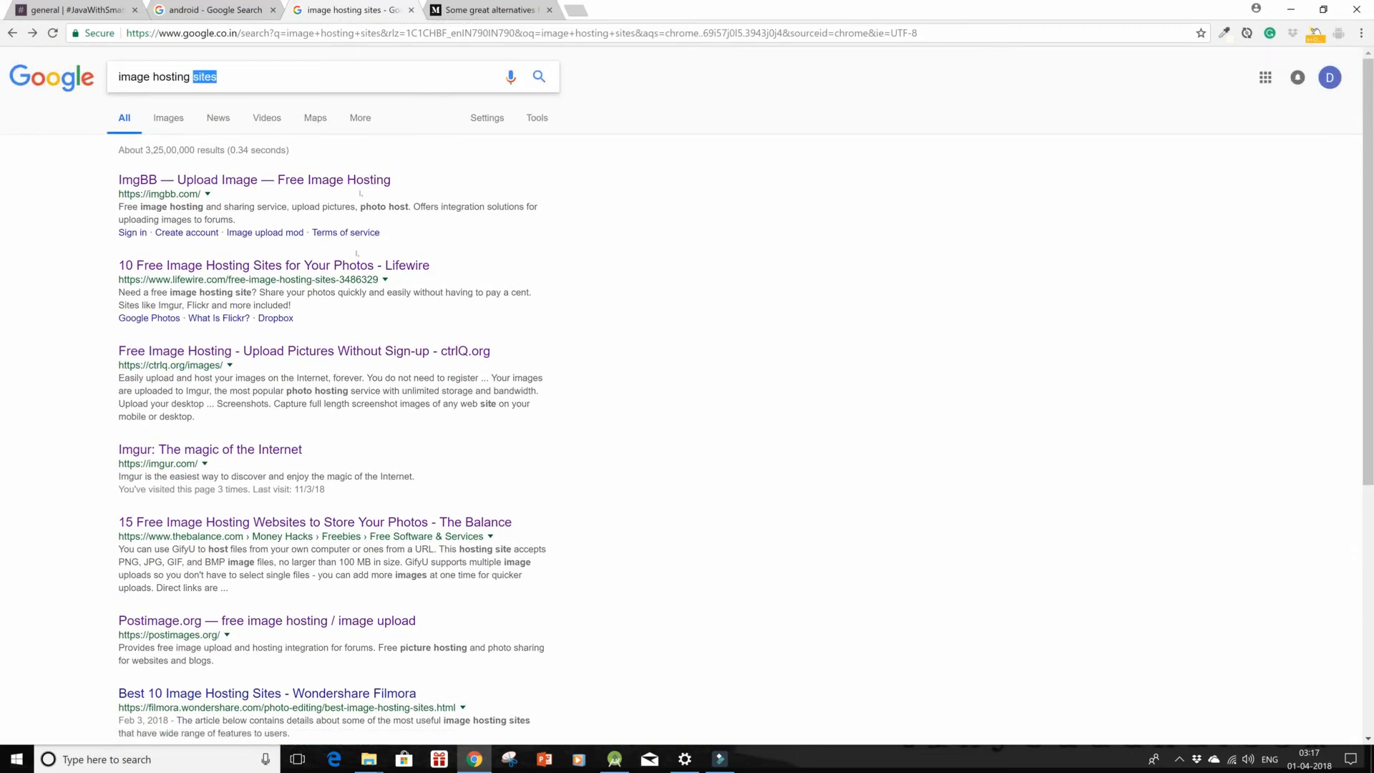
scroll(down, 3)
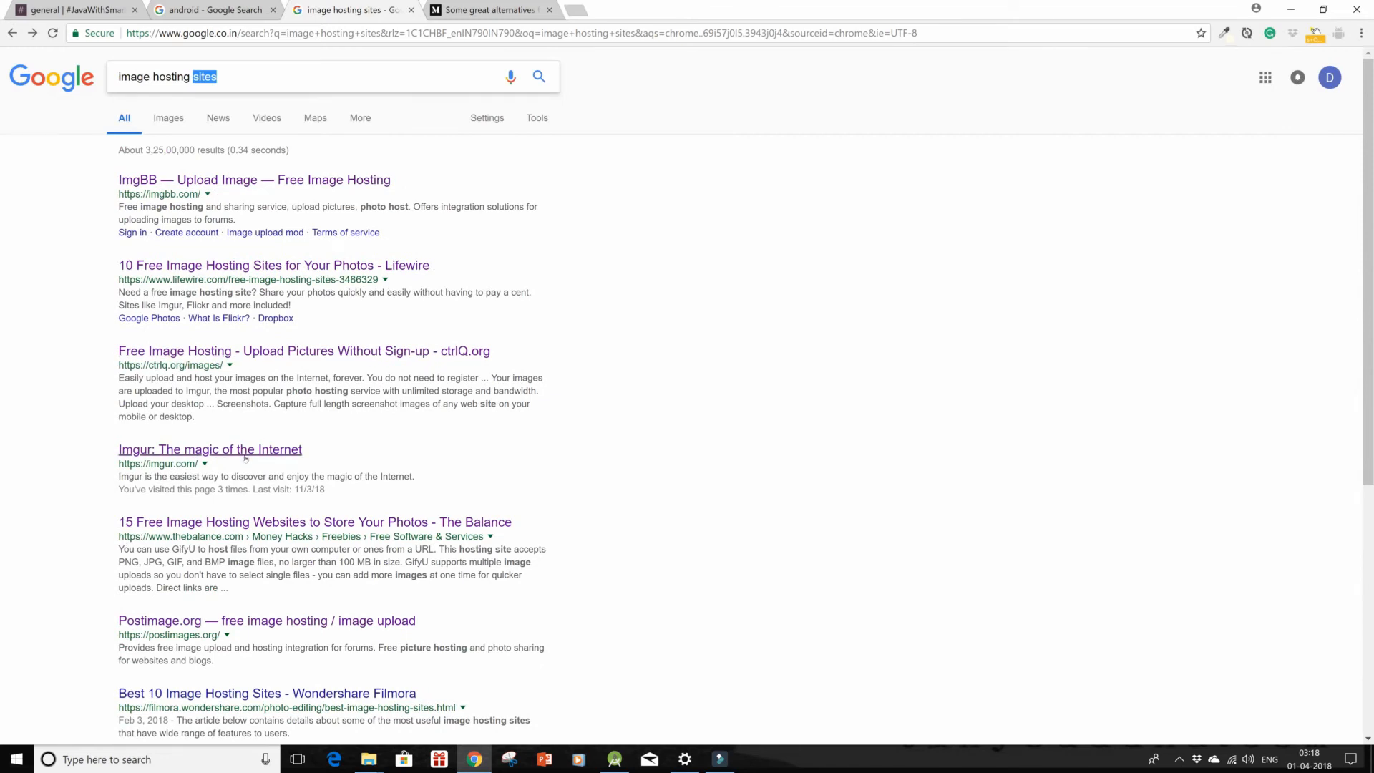
click(209, 448)
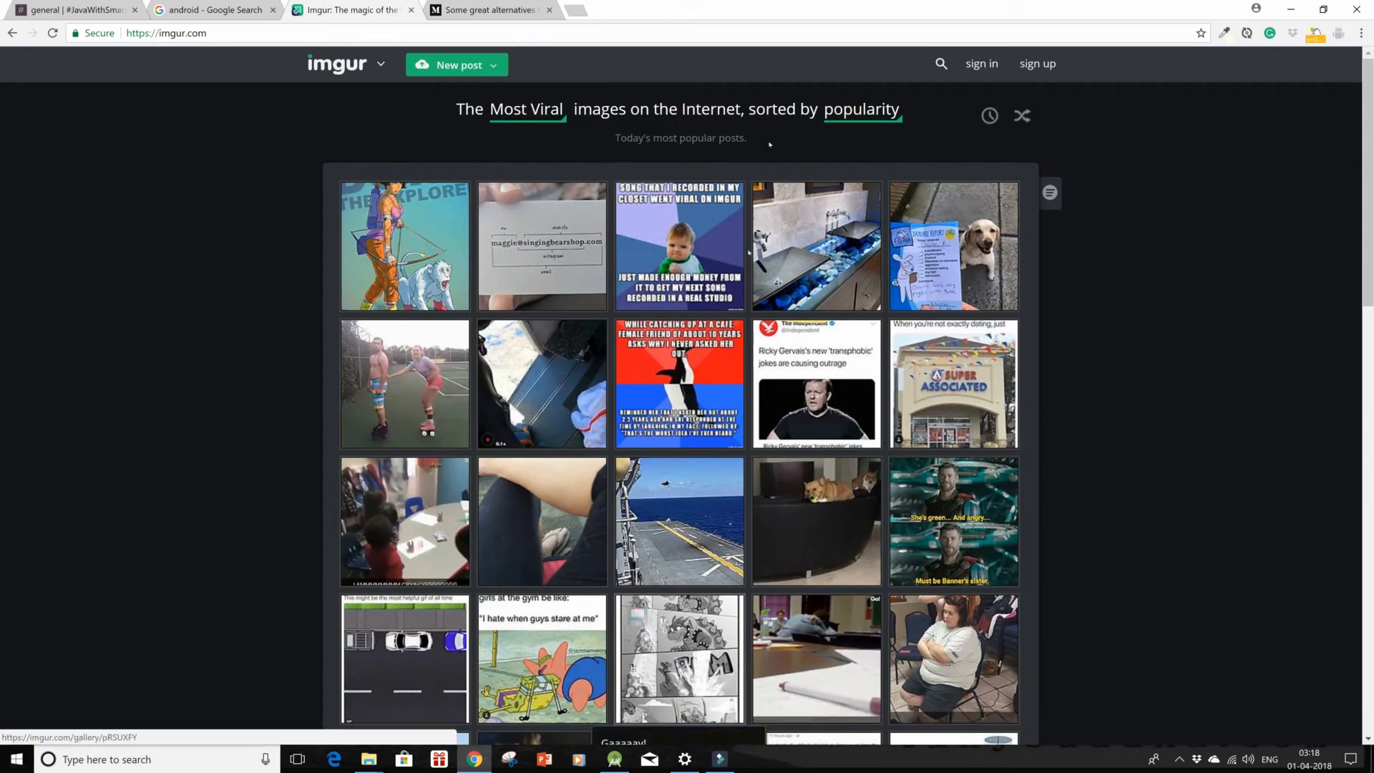
- Upload 0_Uber_Crashing.PNG as a new Imgur post and copy its imgur.com link
click(456, 64)
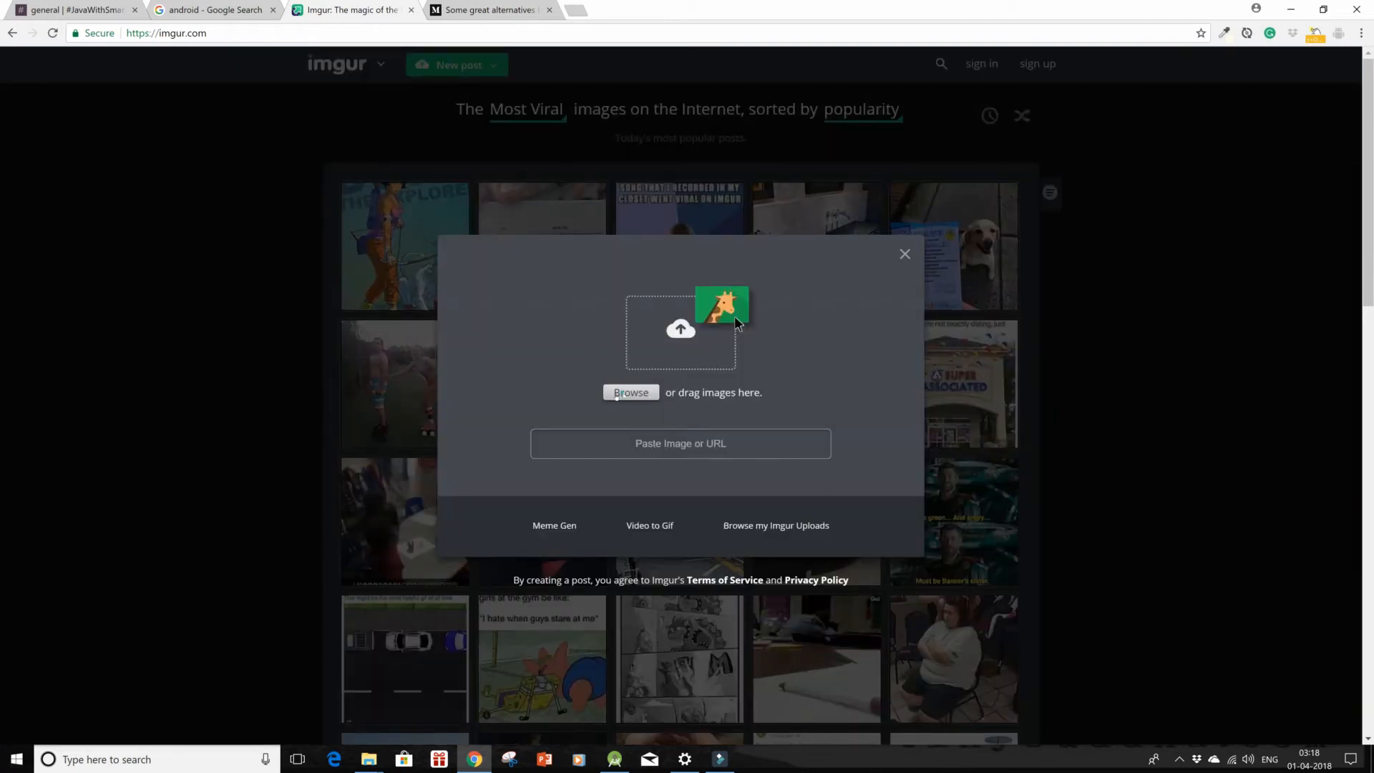
click(630, 392)
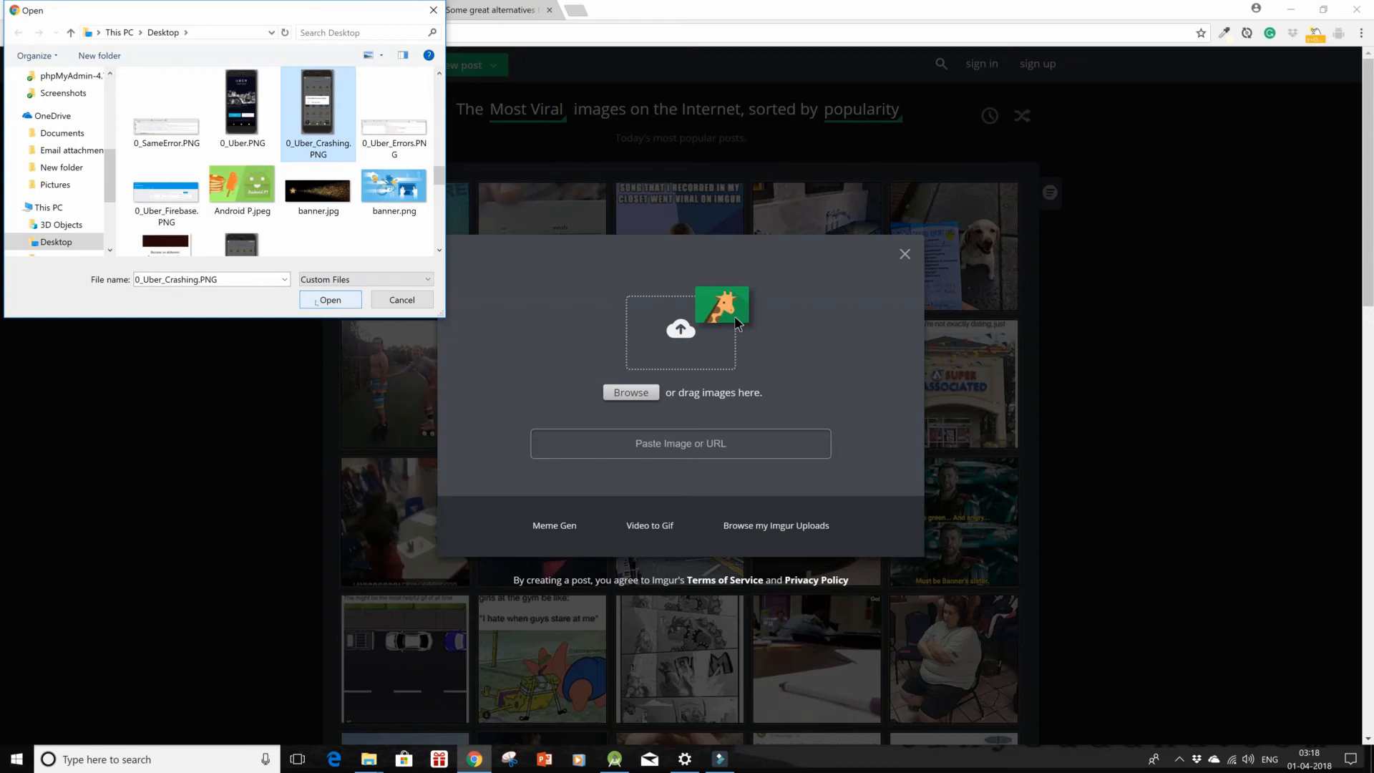
click(330, 299)
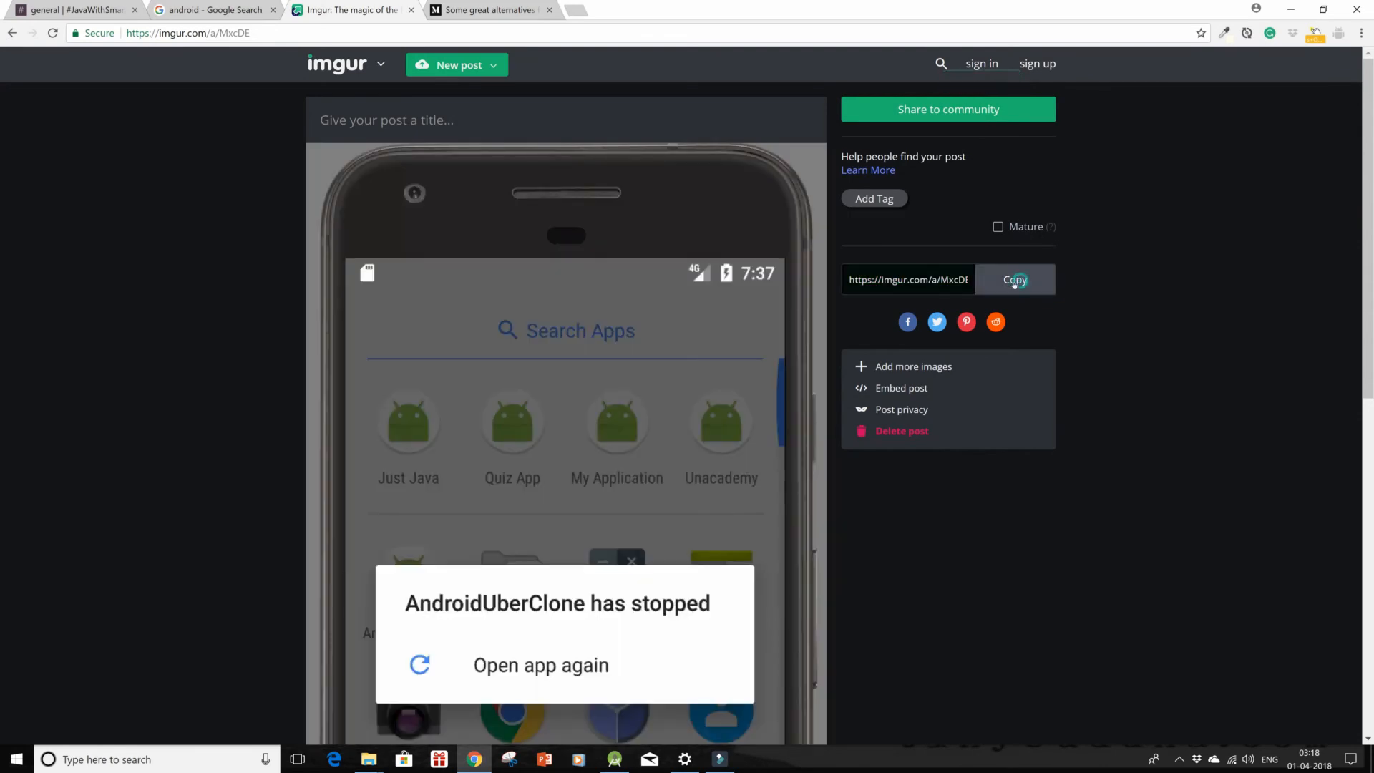
click(1015, 280)
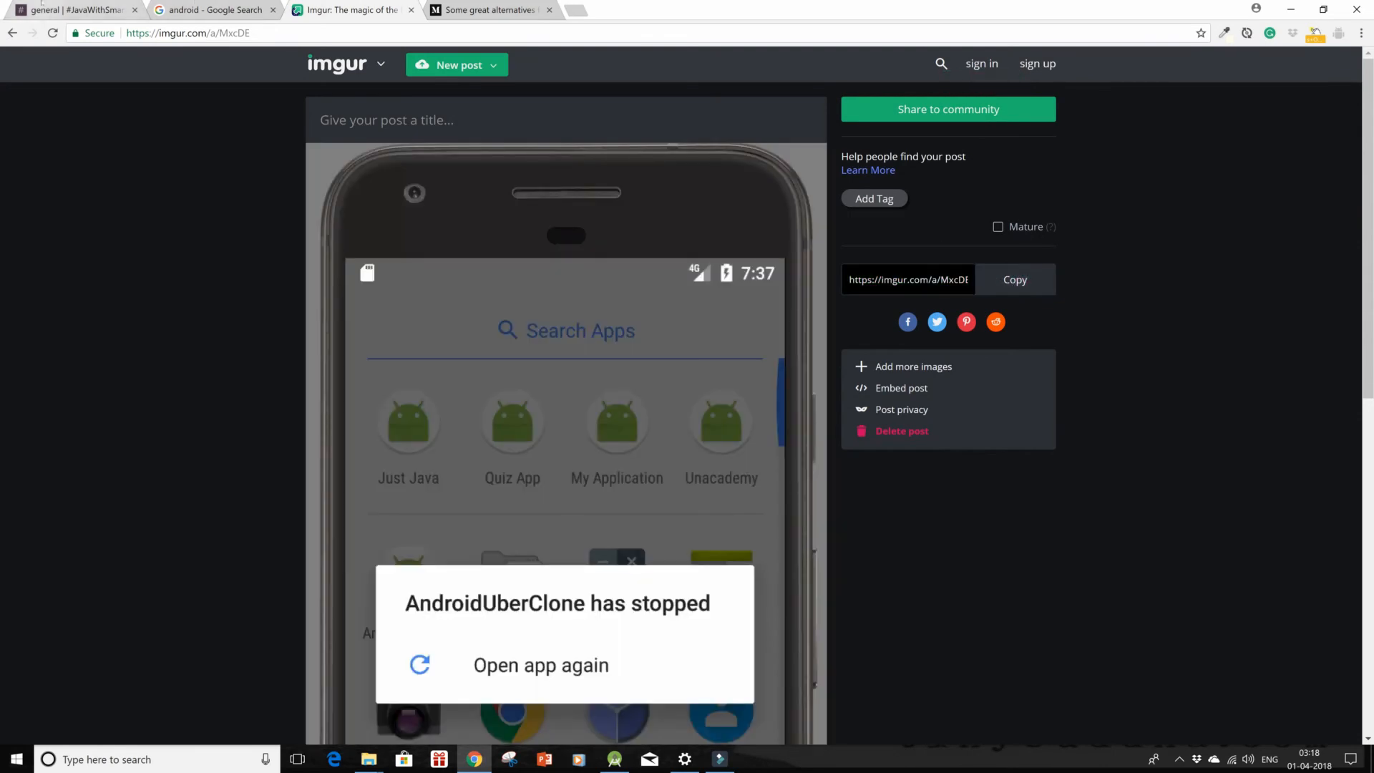
click(75, 10)
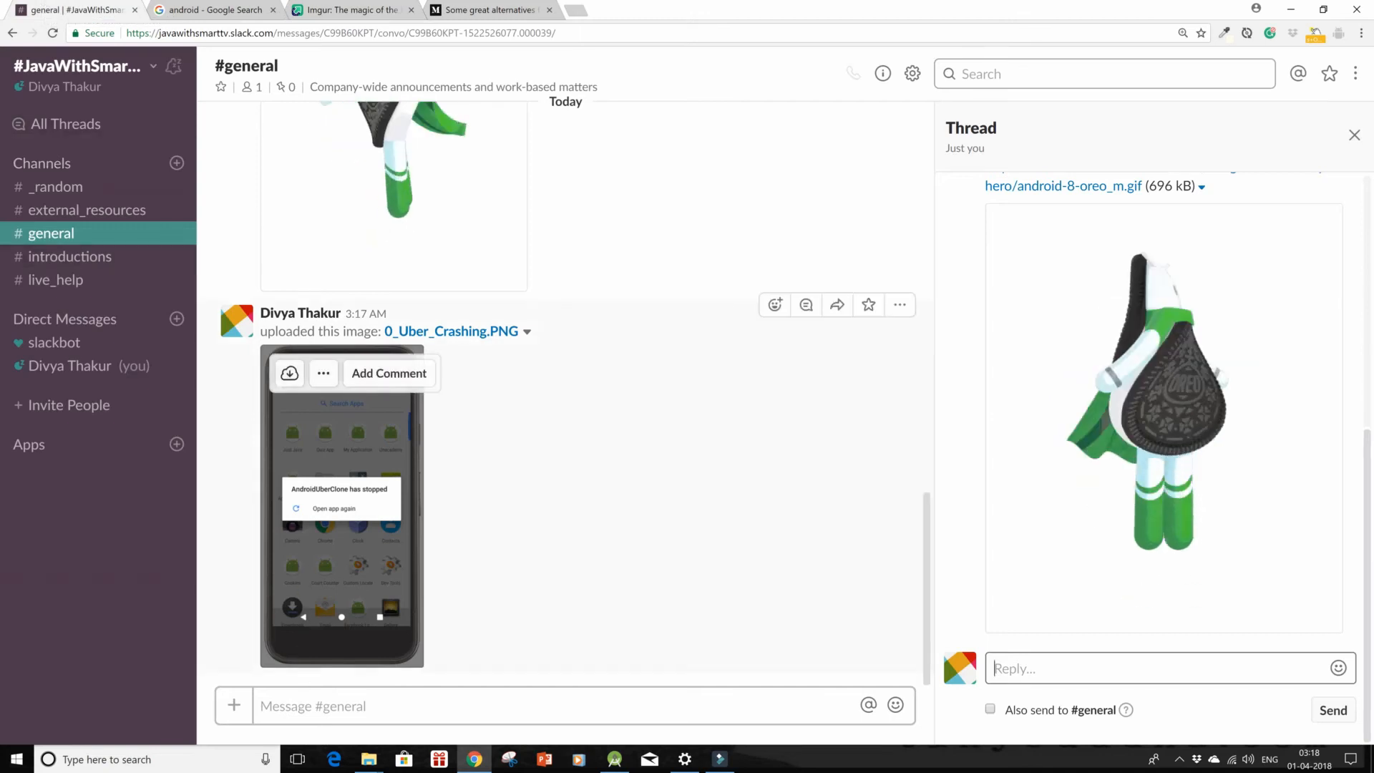
text(https://imgur.com/a/MxcDE)
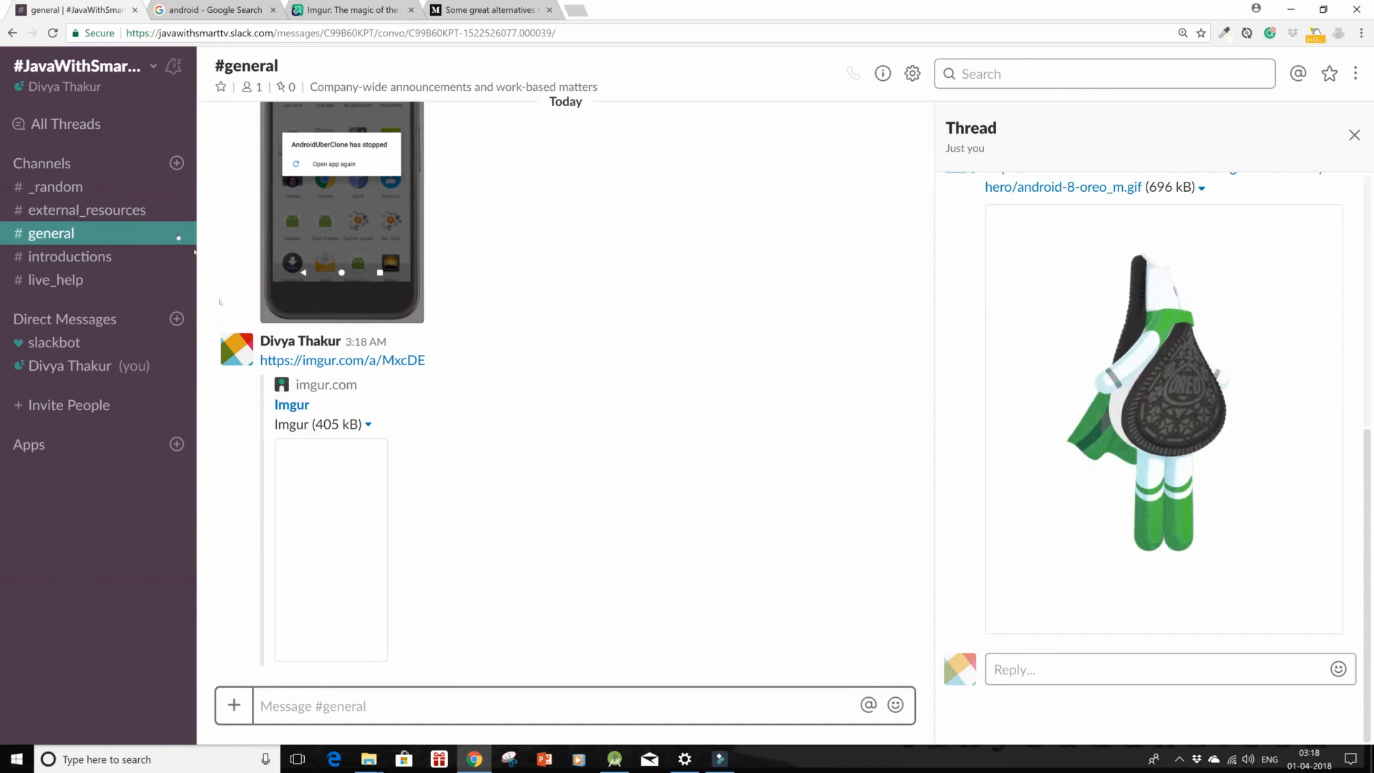
click(87, 209)
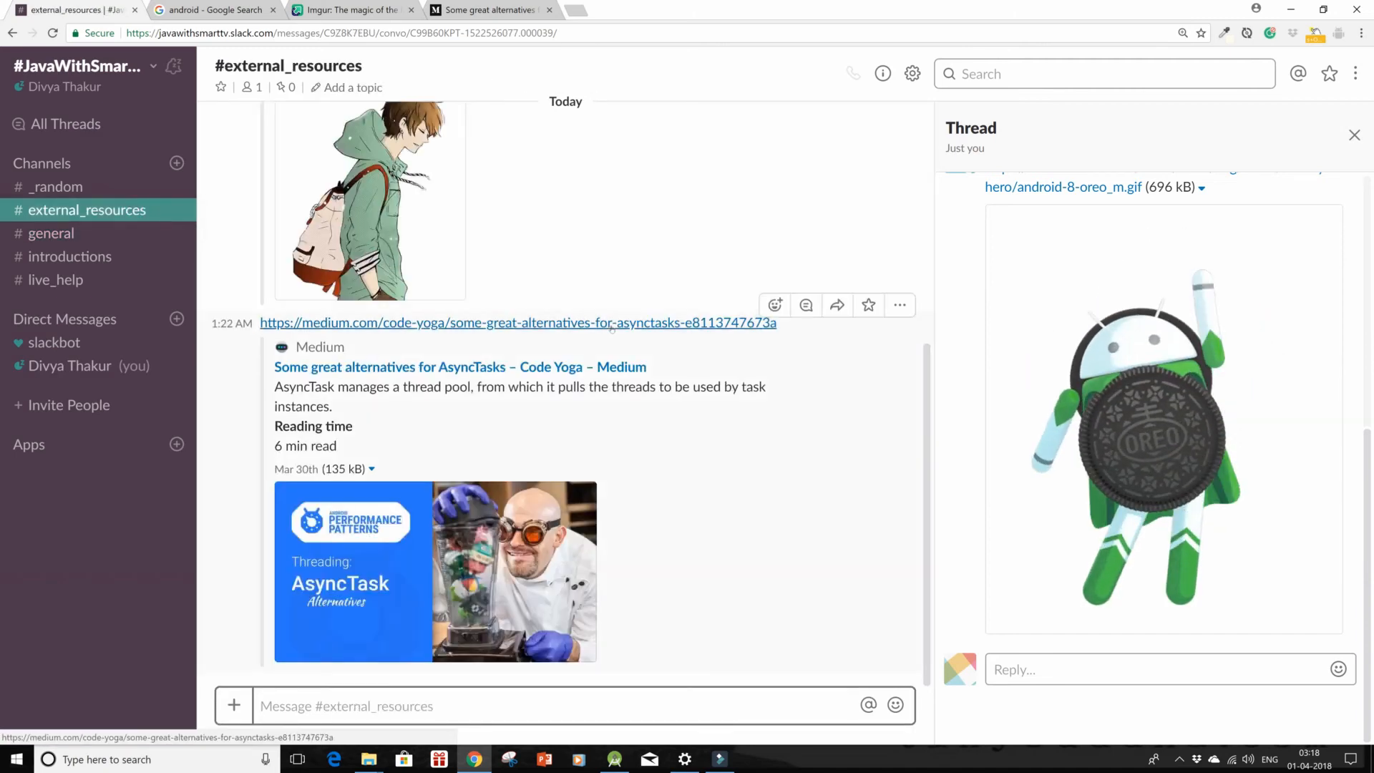
click(1354, 135)
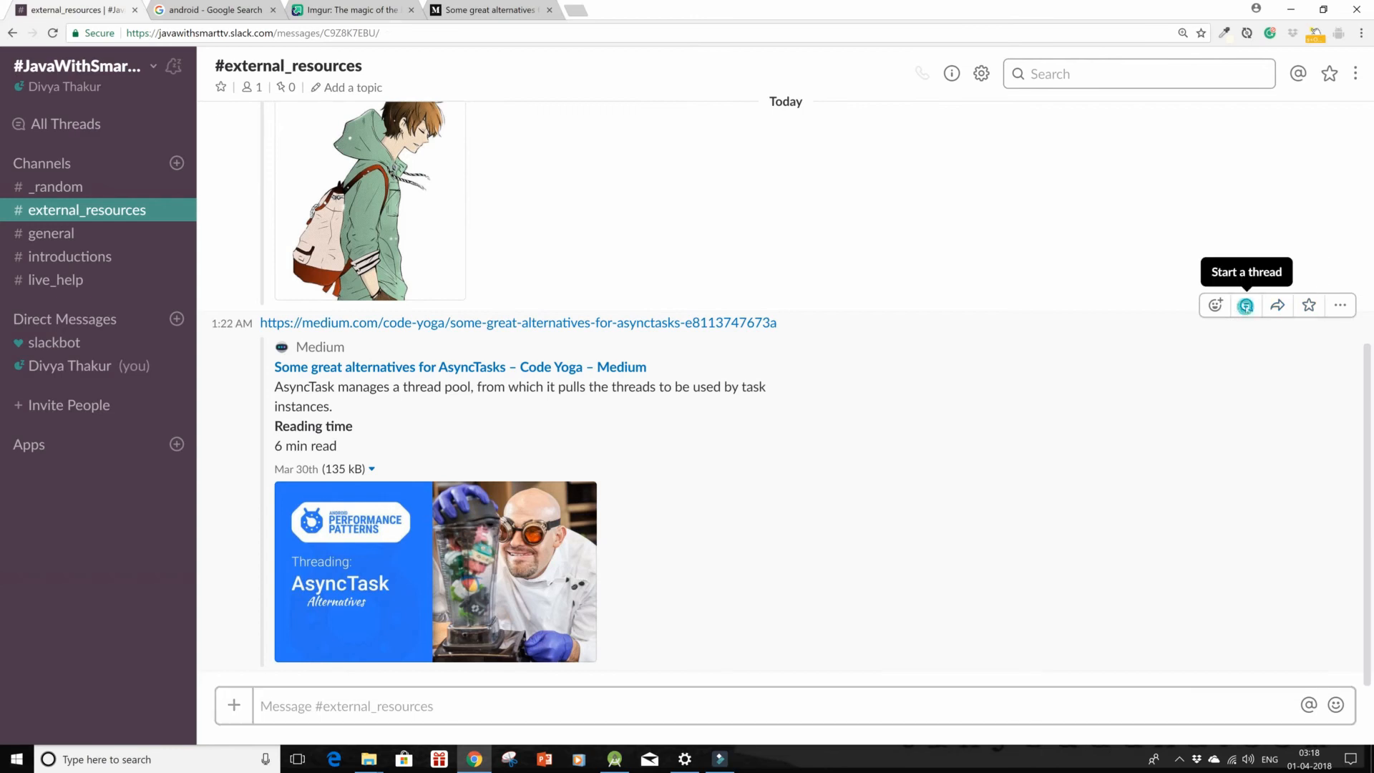
click(1246, 305)
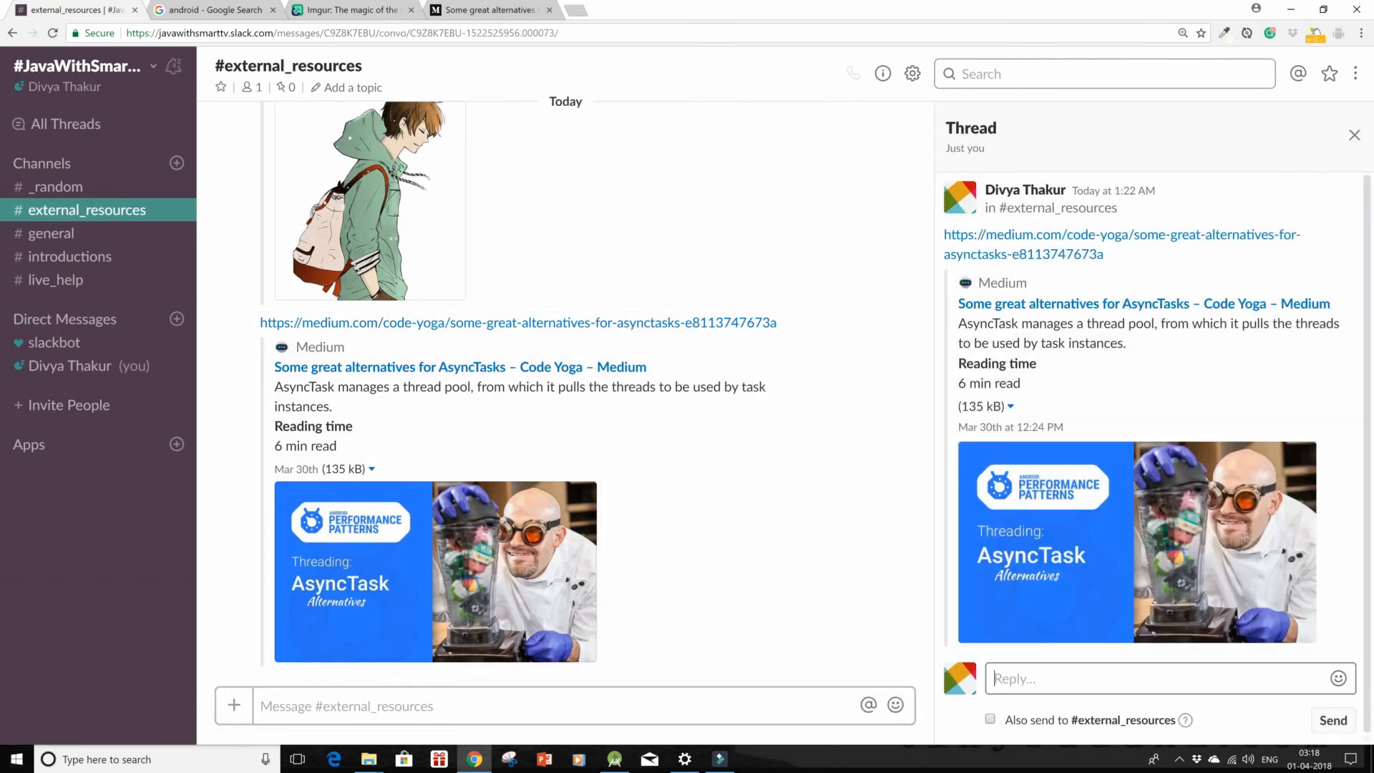
text(https://imgur.com/a/MxcDE)
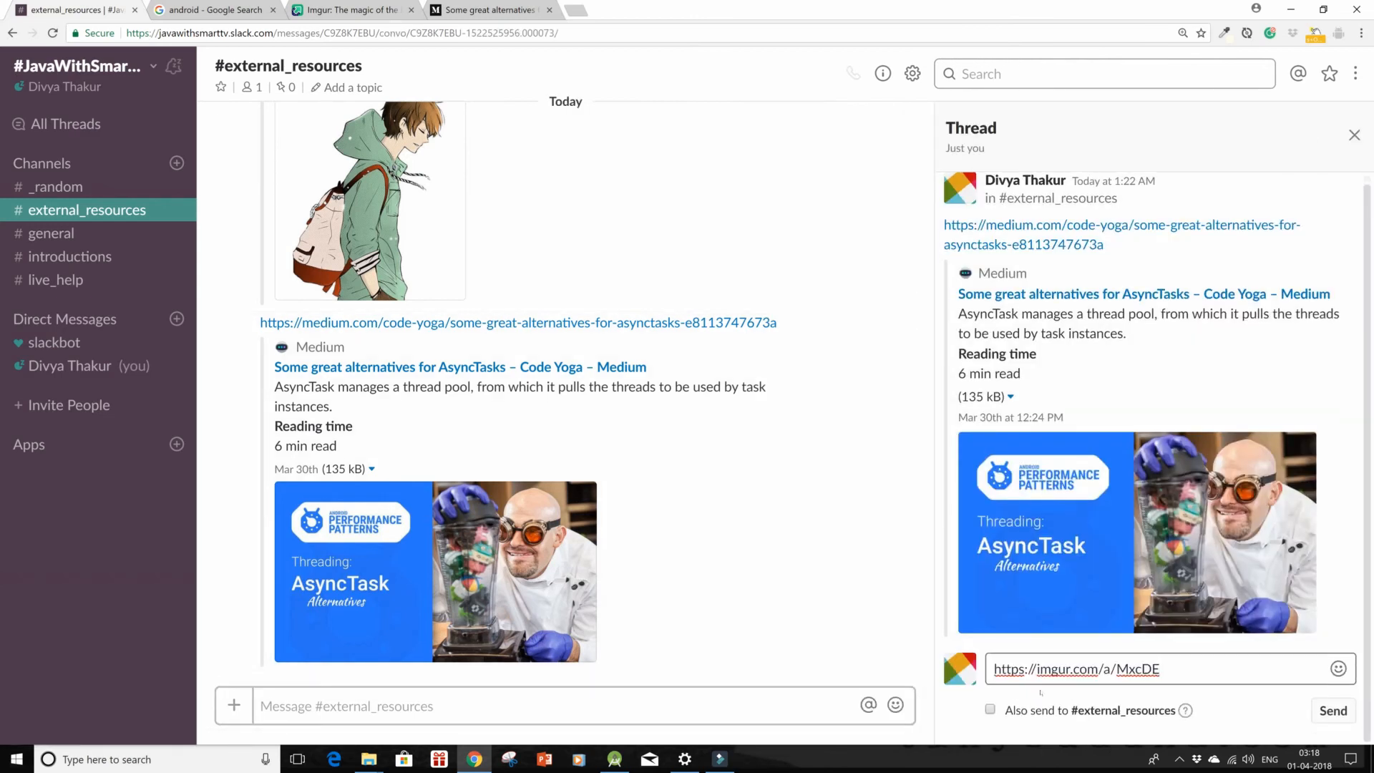
click(1333, 710)
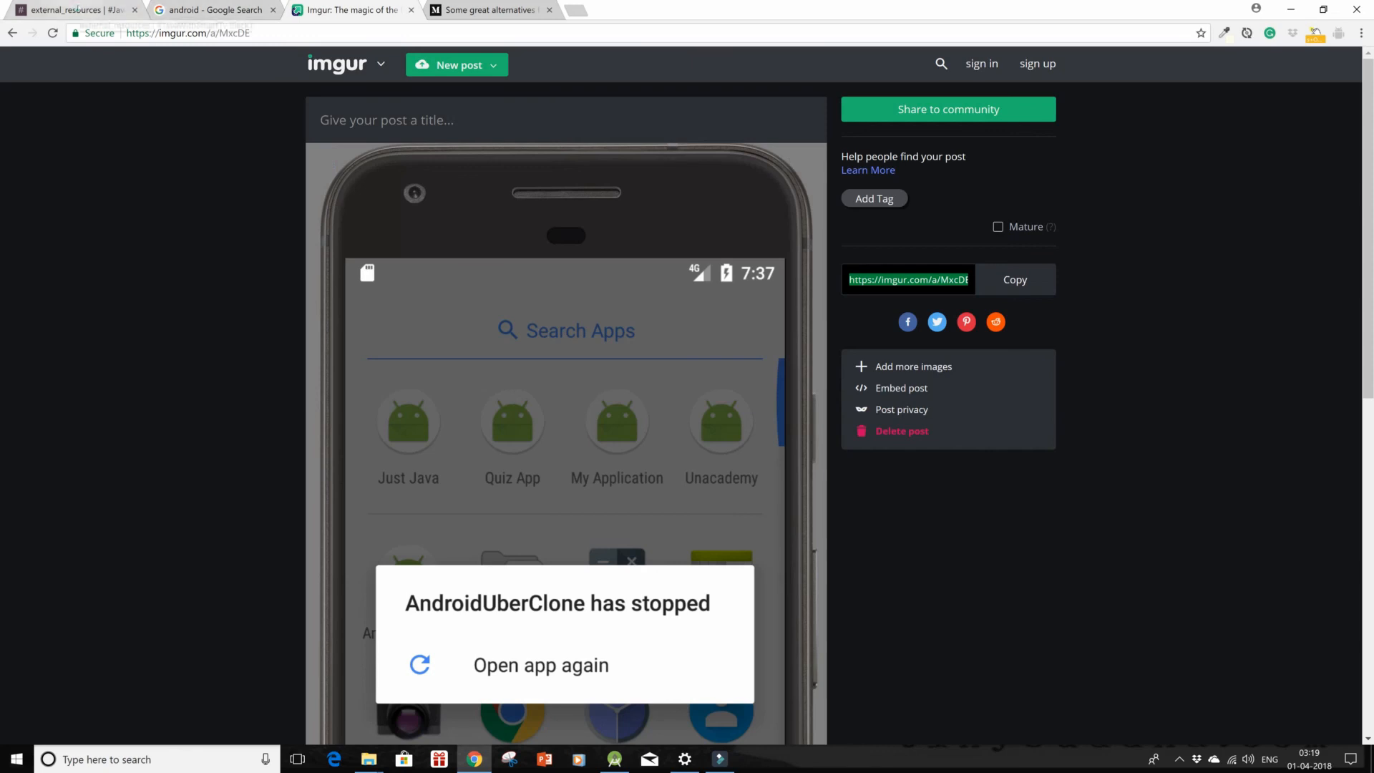
click(74, 10)
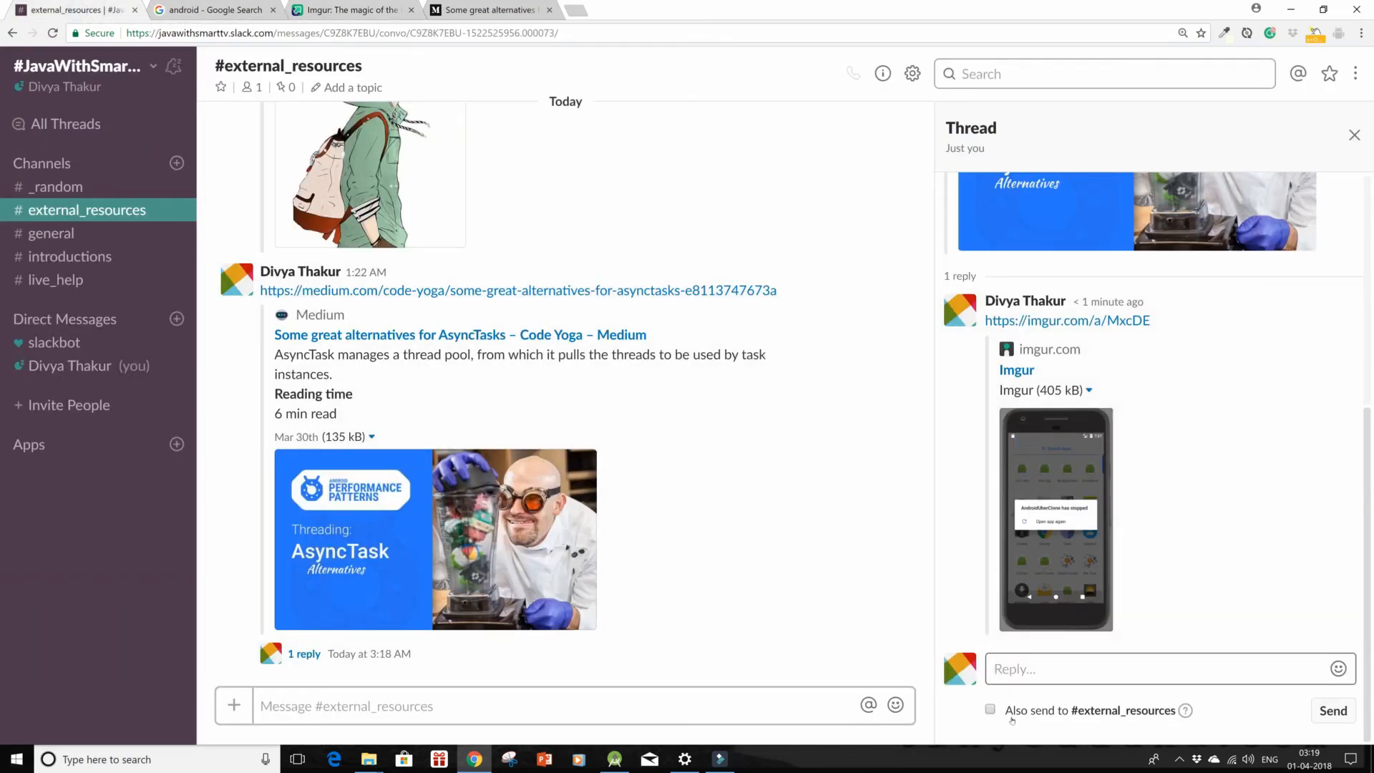